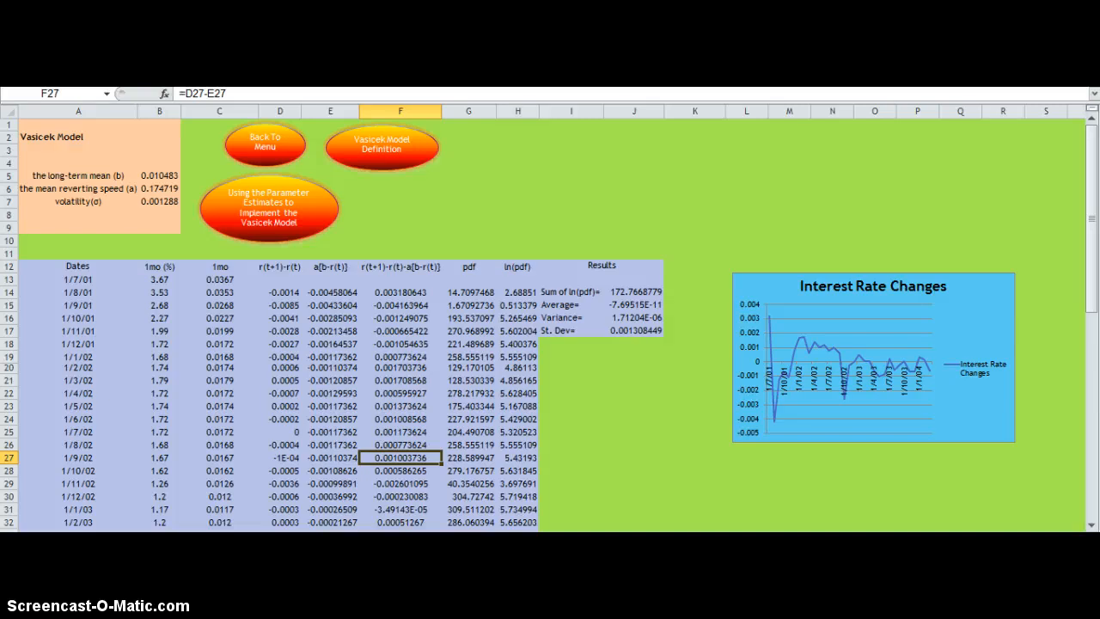
mouse_move(131, 342)
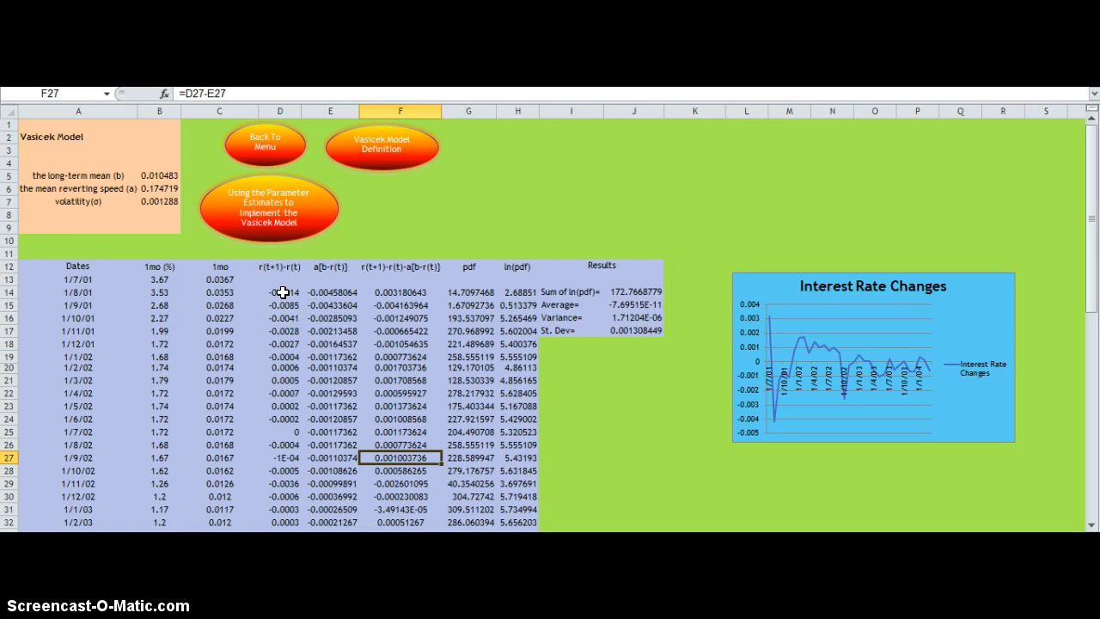
left_click(279, 292)
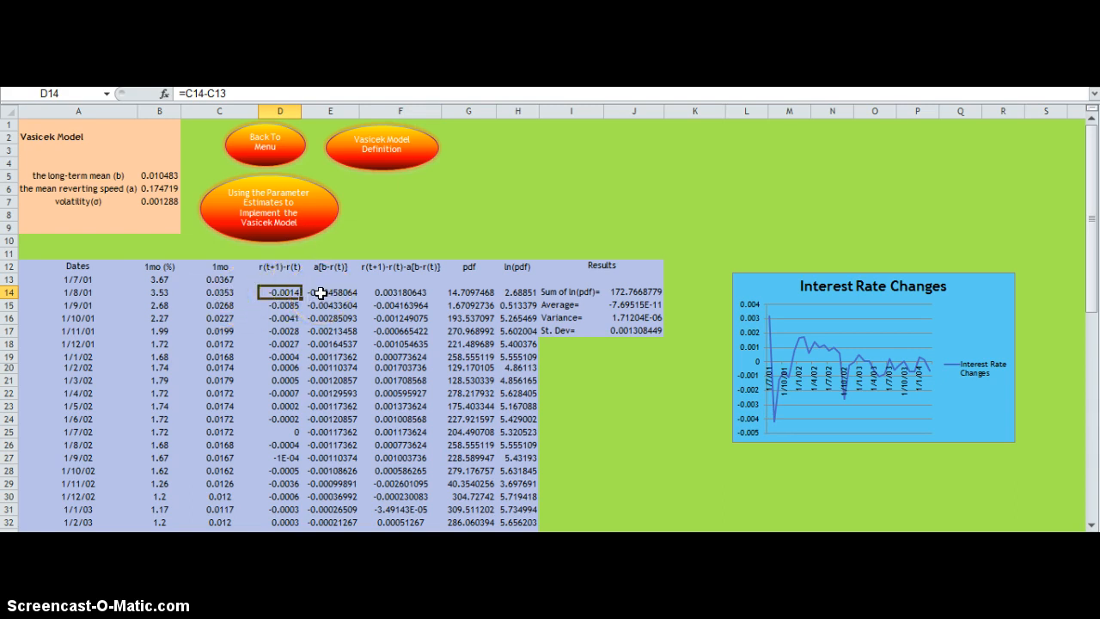
mouse_move(186, 232)
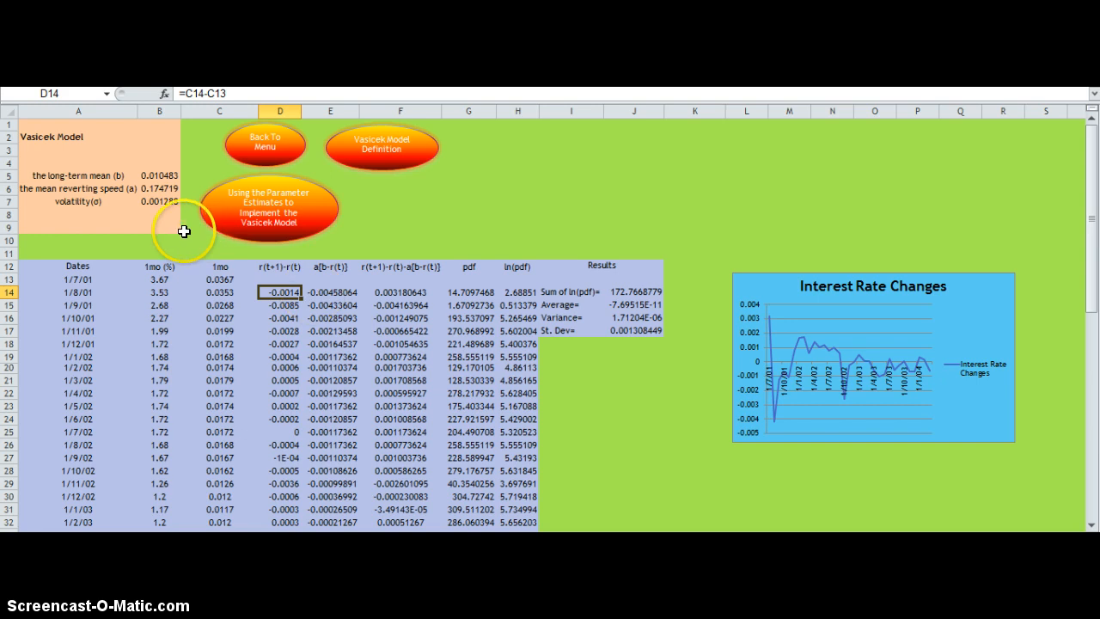
mouse_move(172, 189)
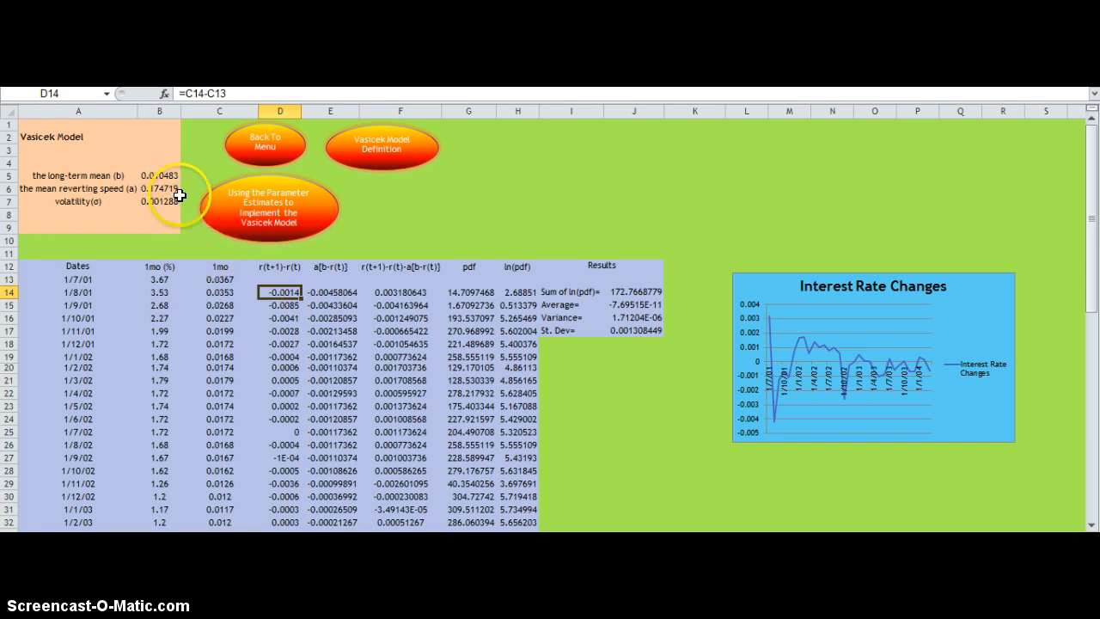
mouse_move(210, 258)
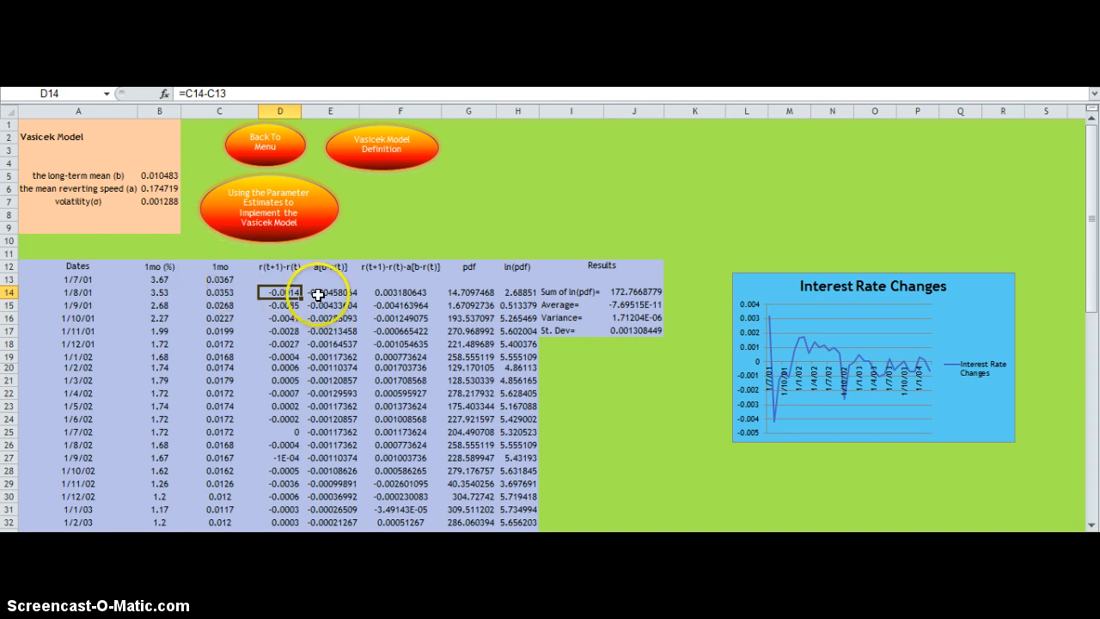
left_click(329, 292)
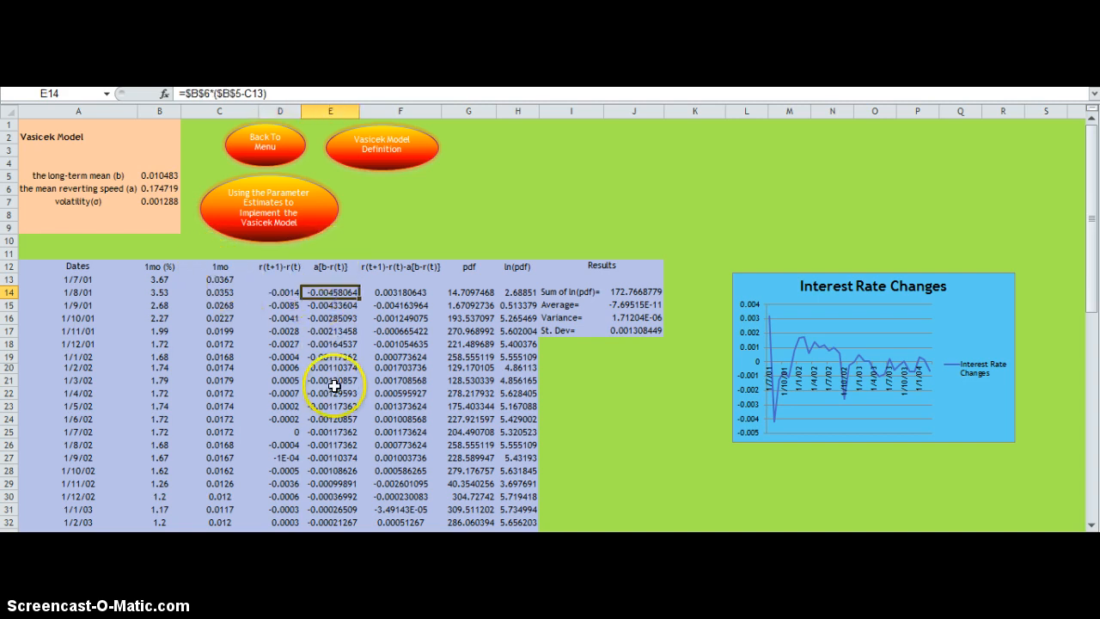
mouse_move(364, 265)
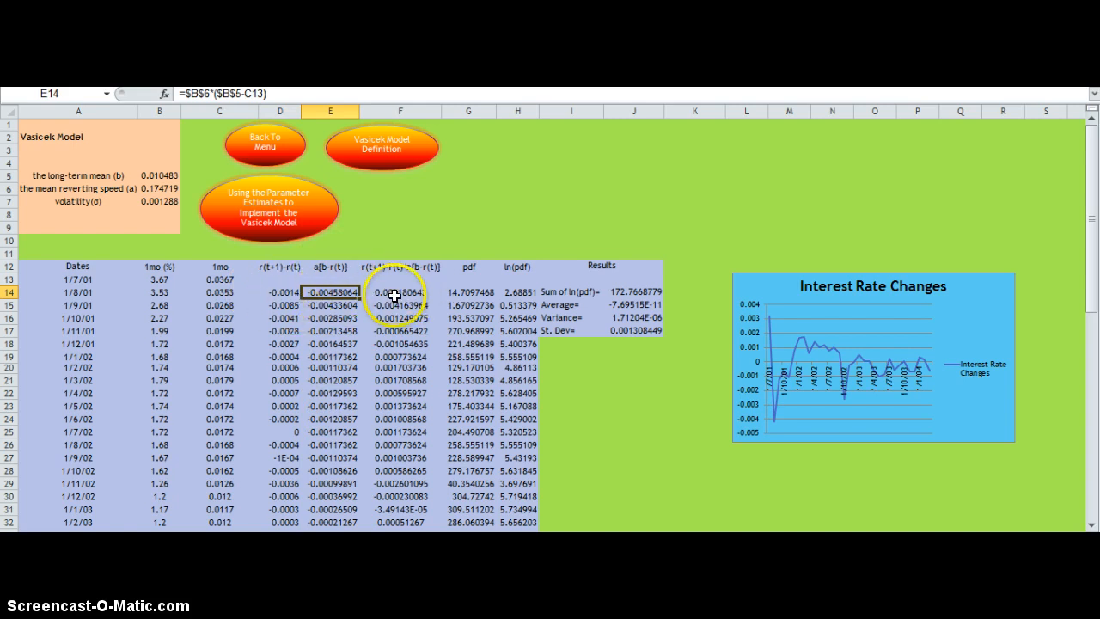
left_click(399, 292)
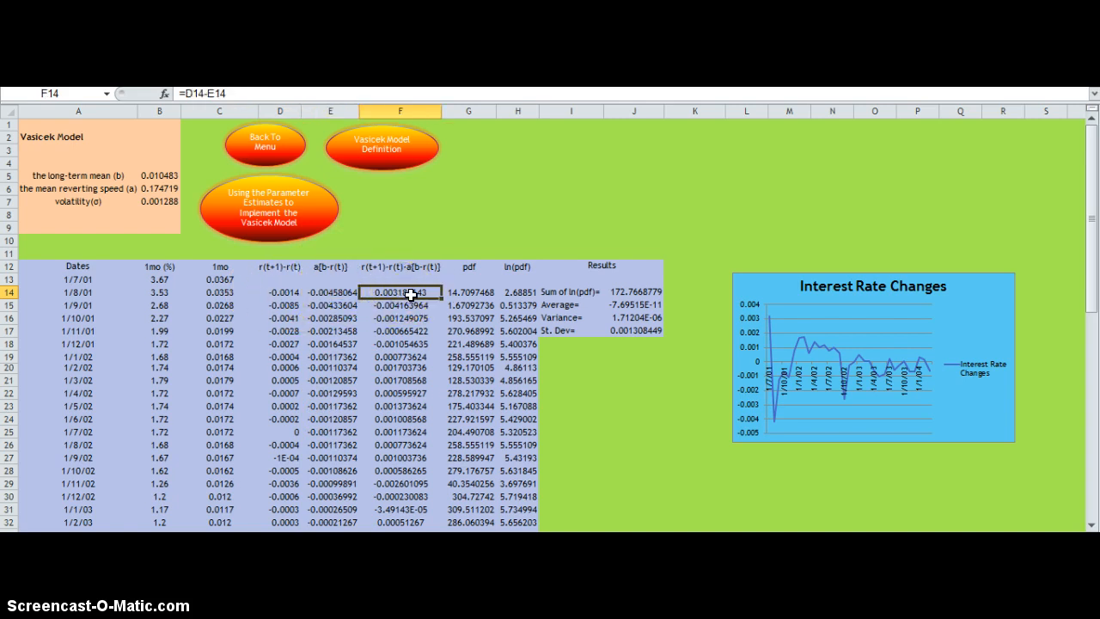
mouse_move(471, 293)
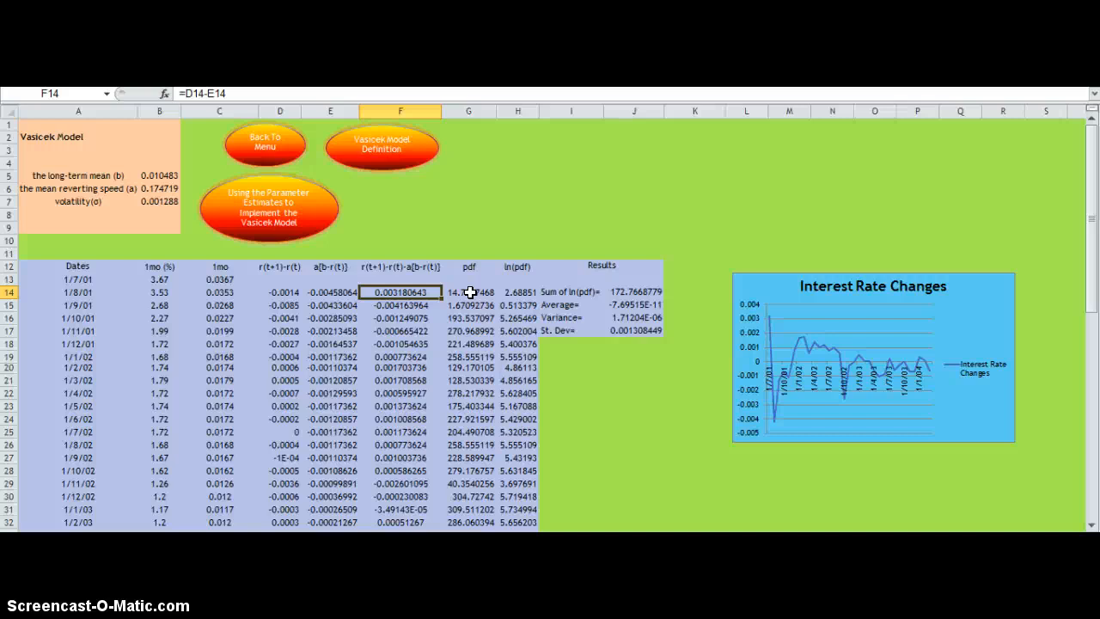
left_click(467, 292)
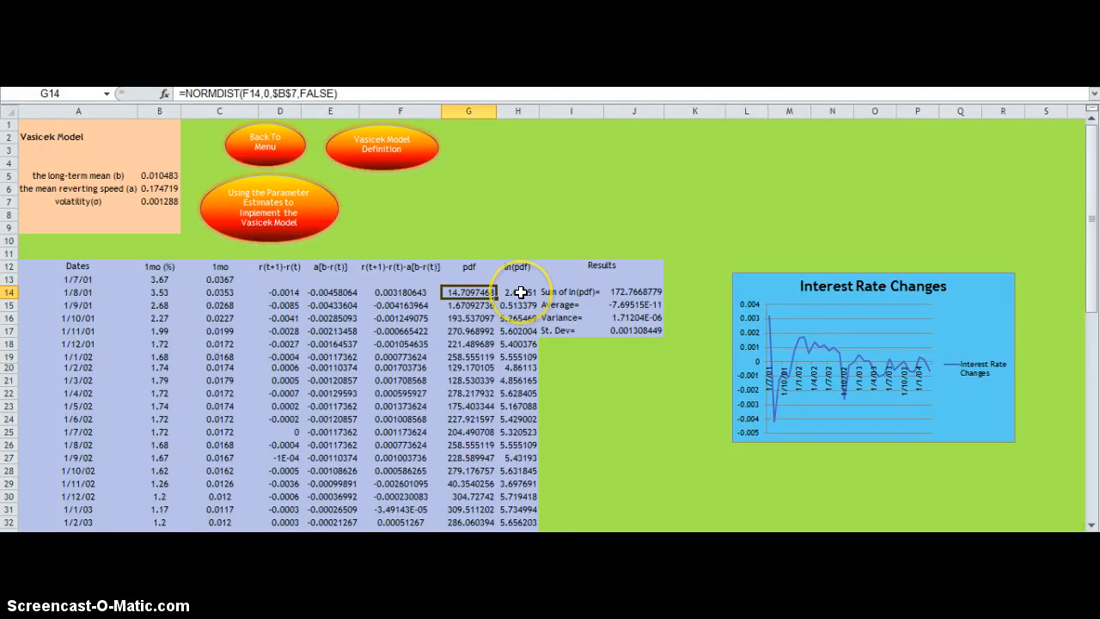
left_click(517, 292)
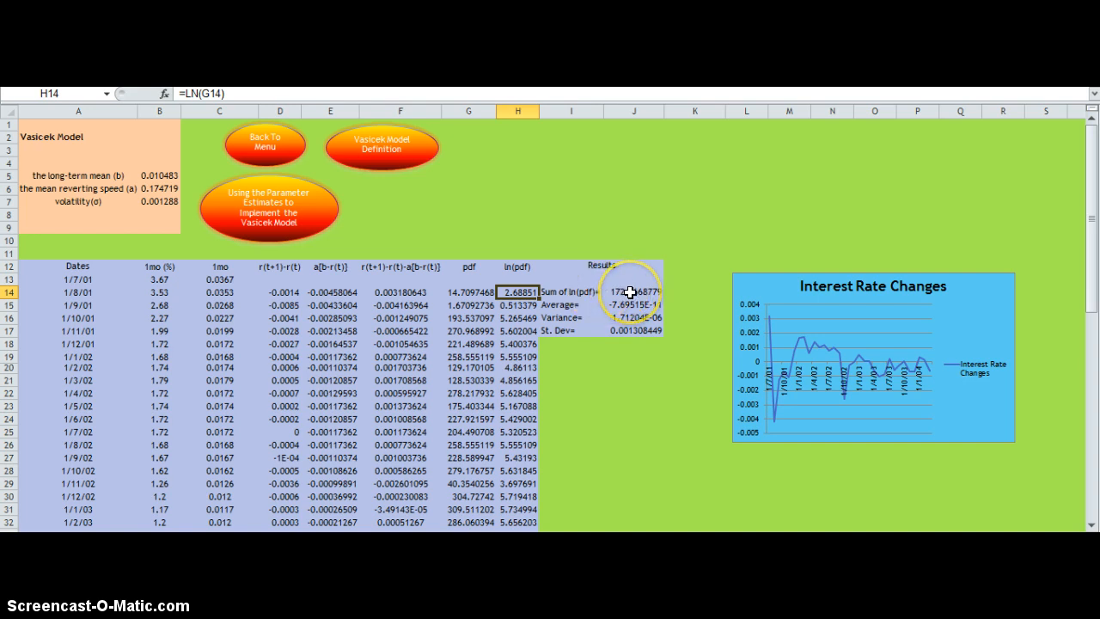
left_click(632, 292)
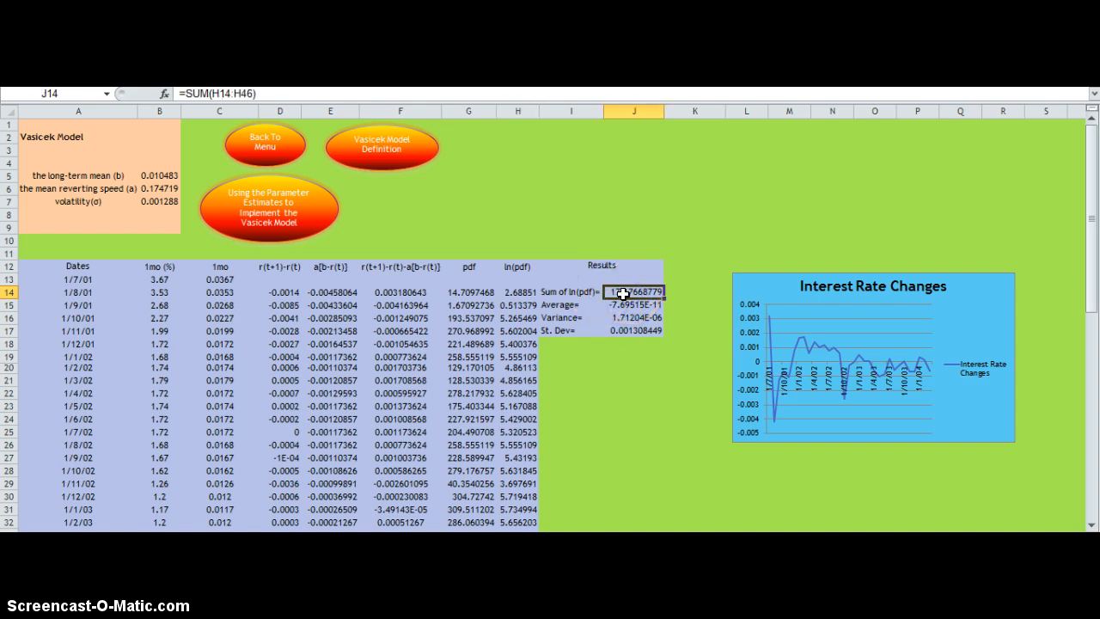
mouse_move(667, 264)
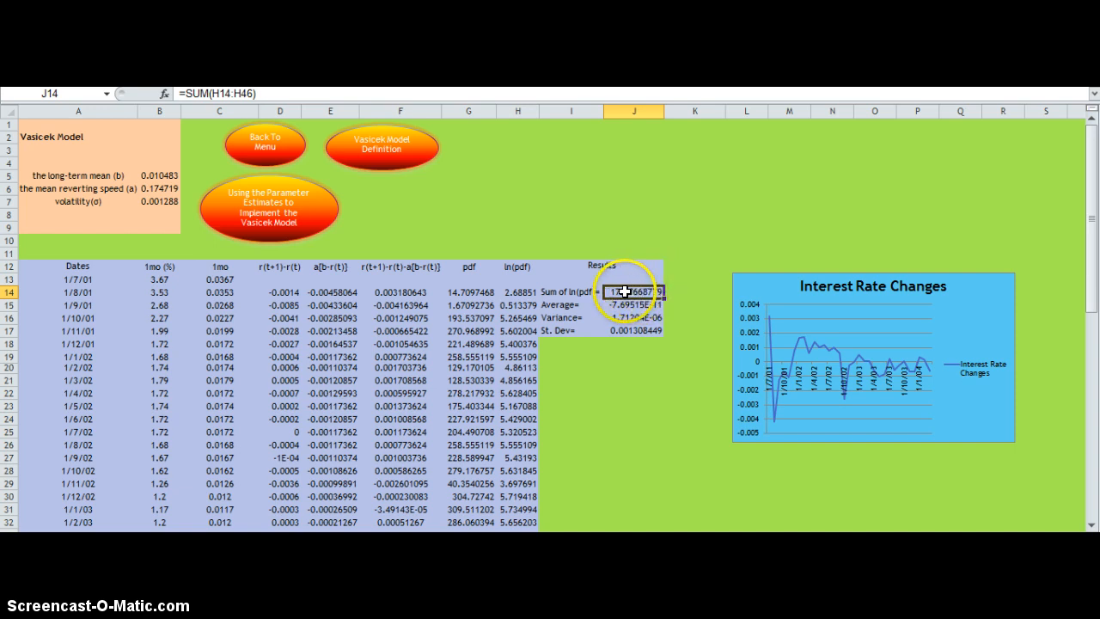
mouse_move(411, 263)
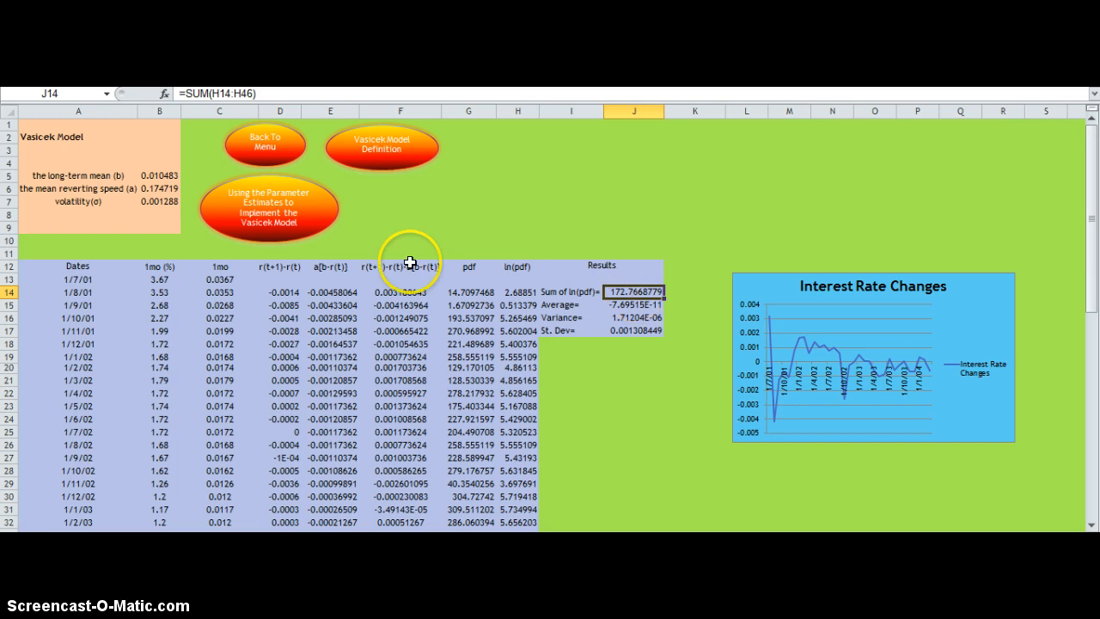
mouse_move(168, 175)
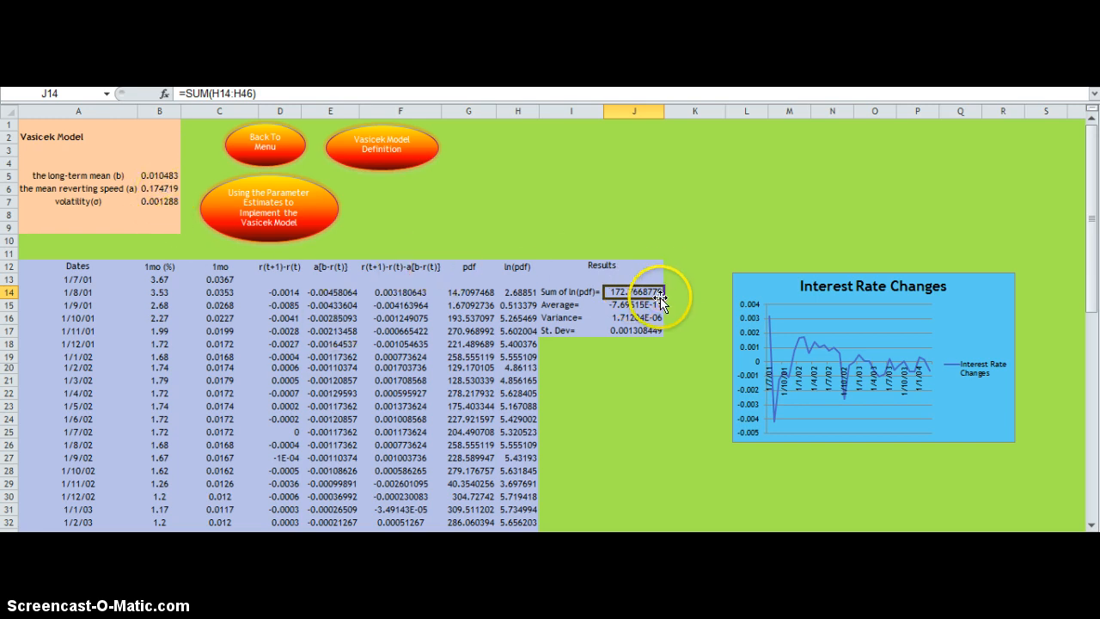
mouse_move(164, 172)
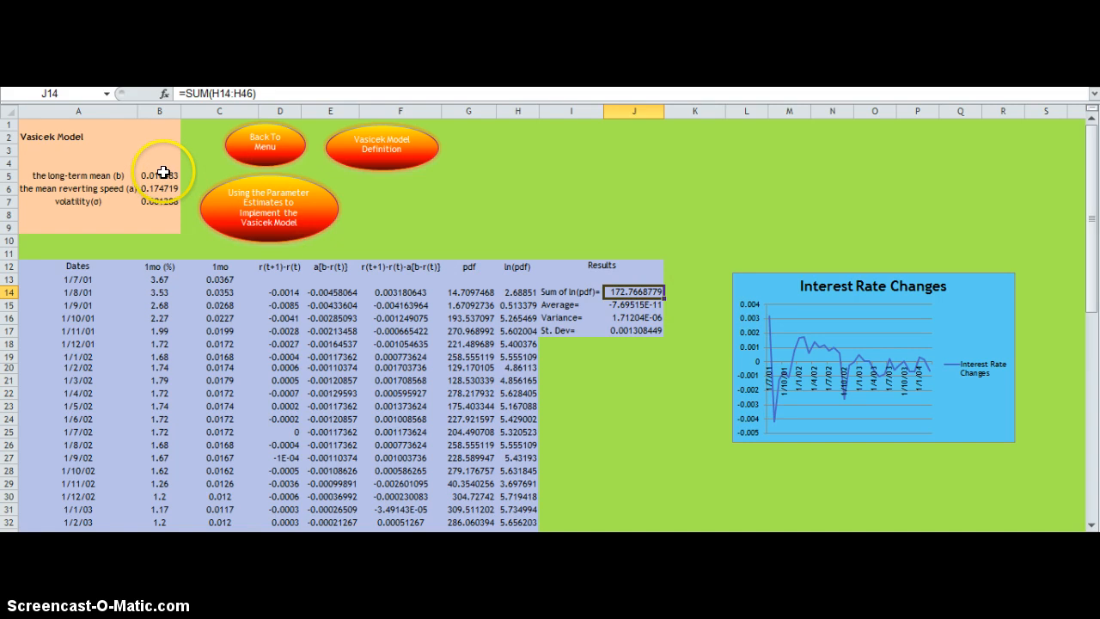
left_click(158, 176)
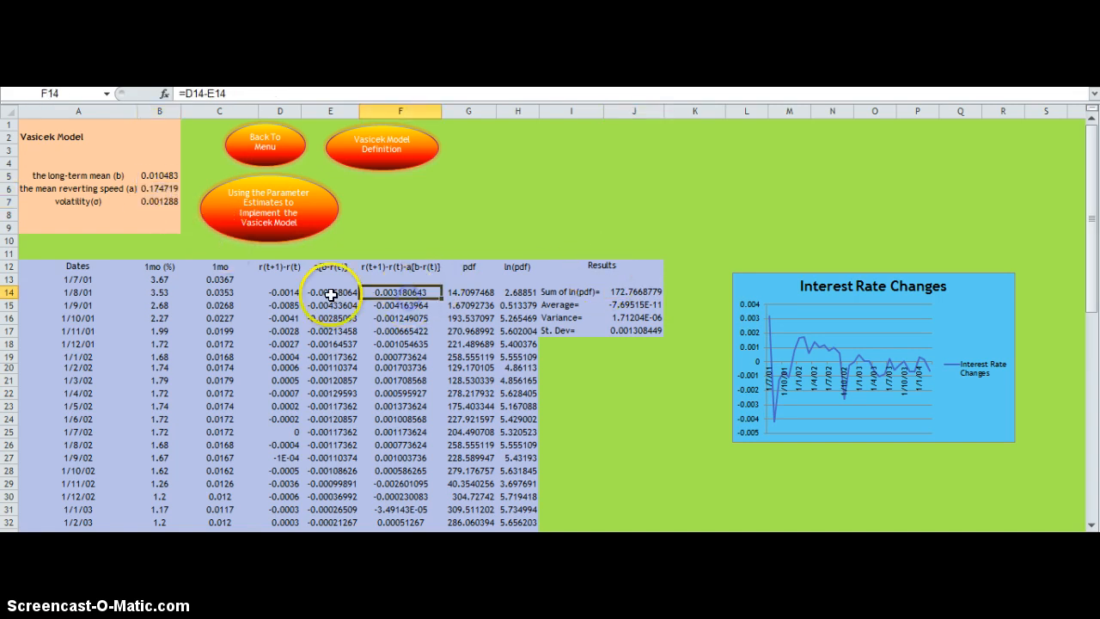
mouse_move(127, 433)
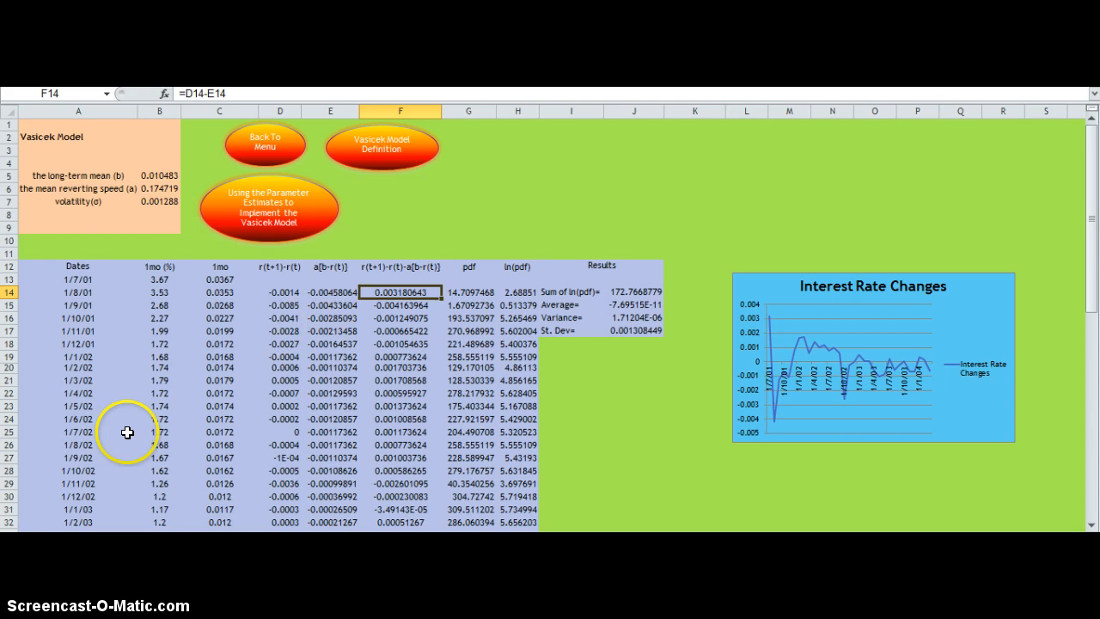
mouse_move(323, 282)
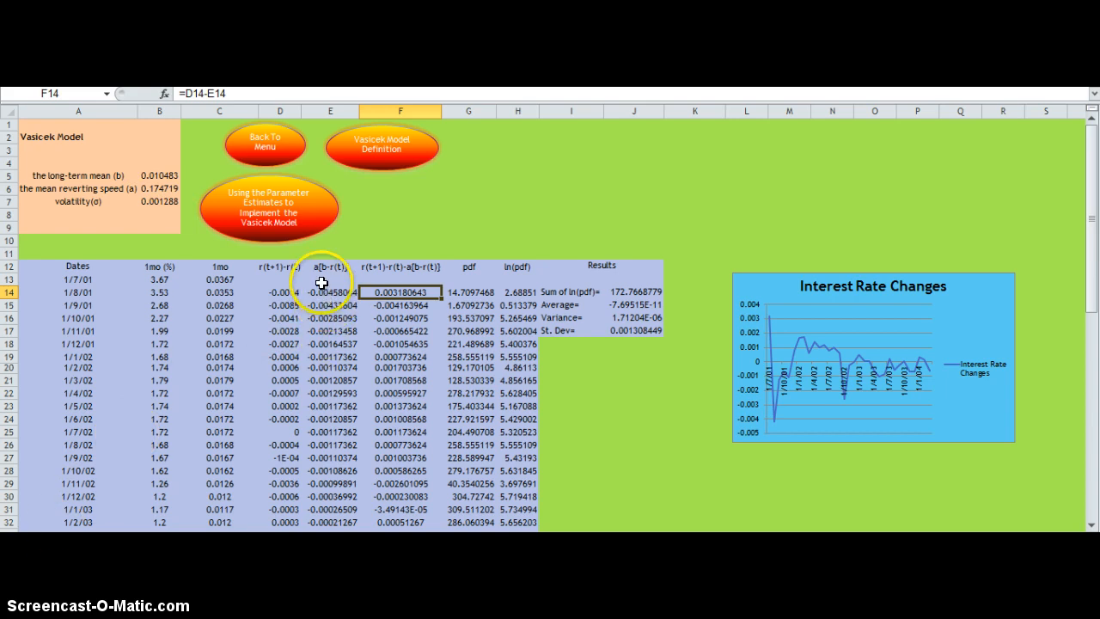
mouse_move(325, 293)
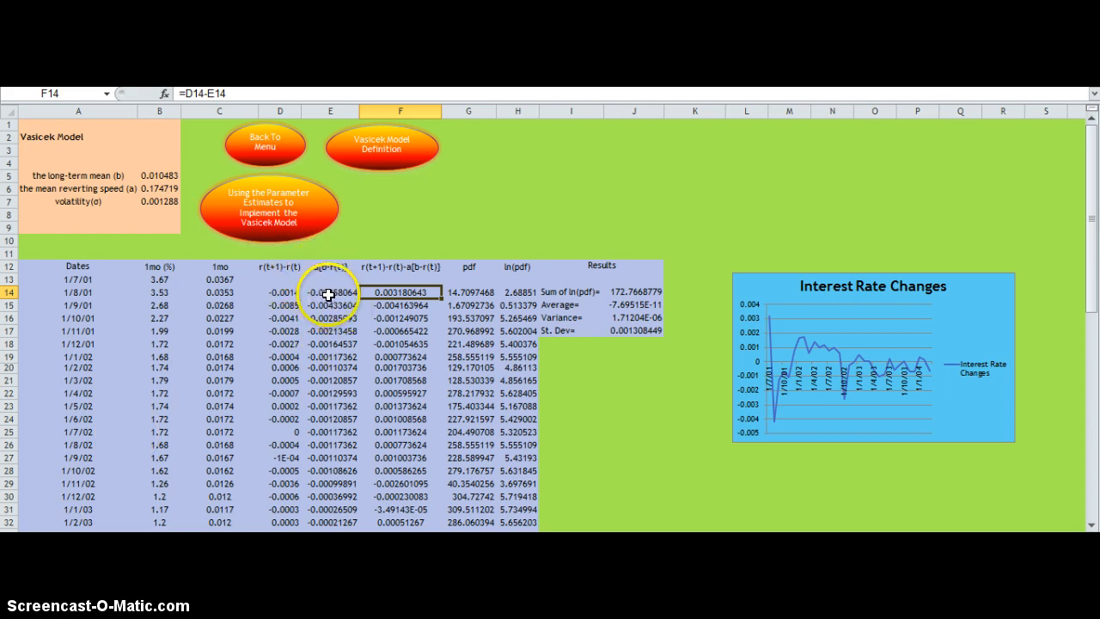
mouse_move(409, 295)
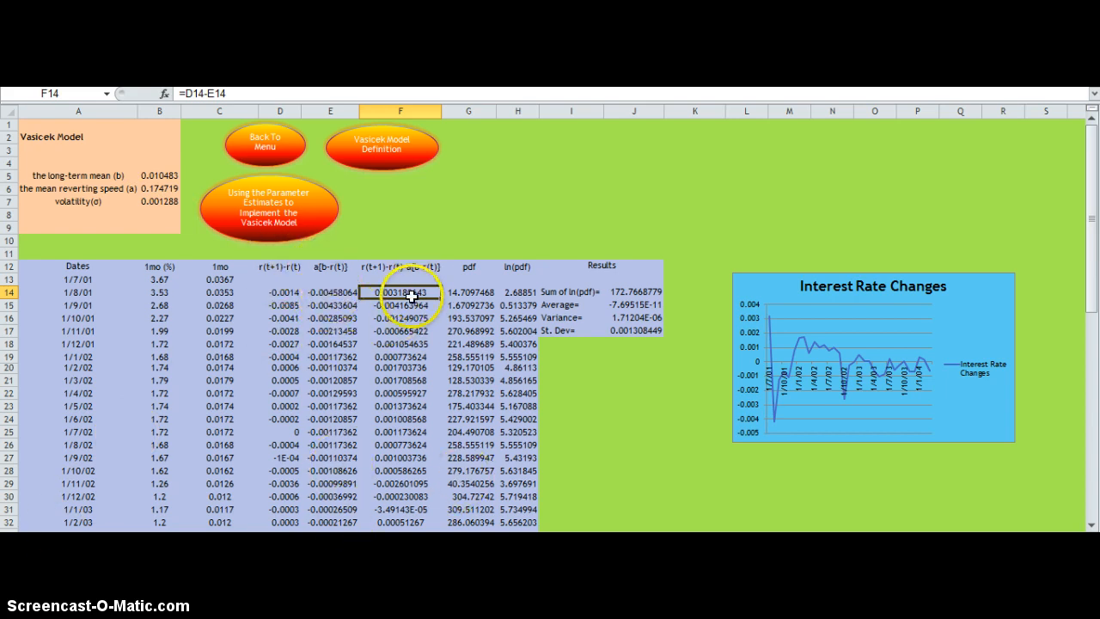
mouse_move(558, 321)
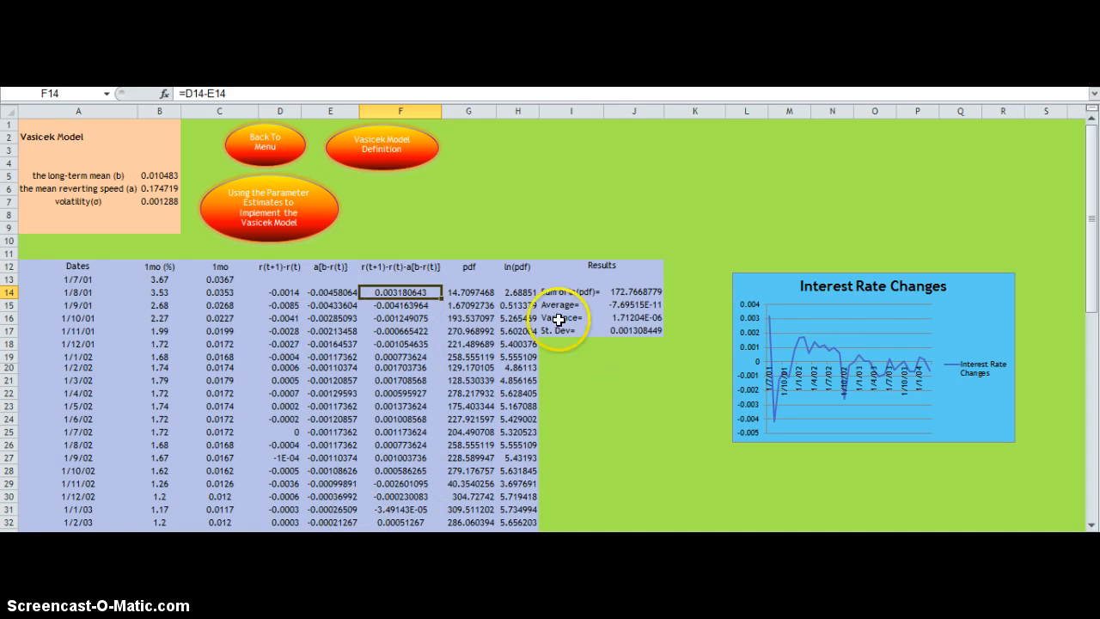
mouse_move(742, 323)
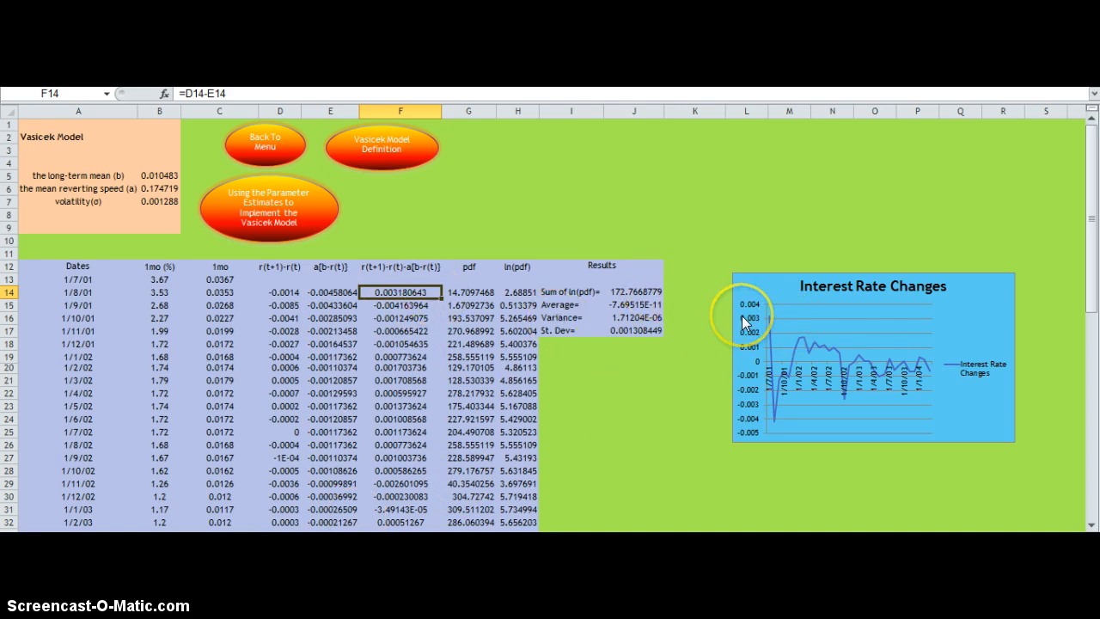
mouse_move(746, 323)
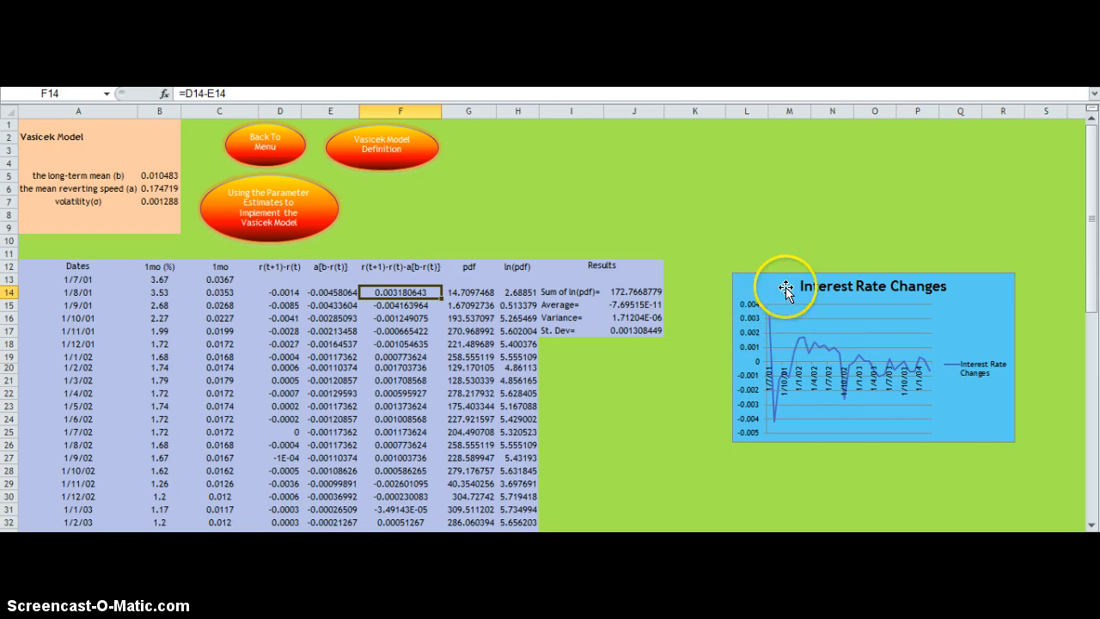
mouse_move(966, 364)
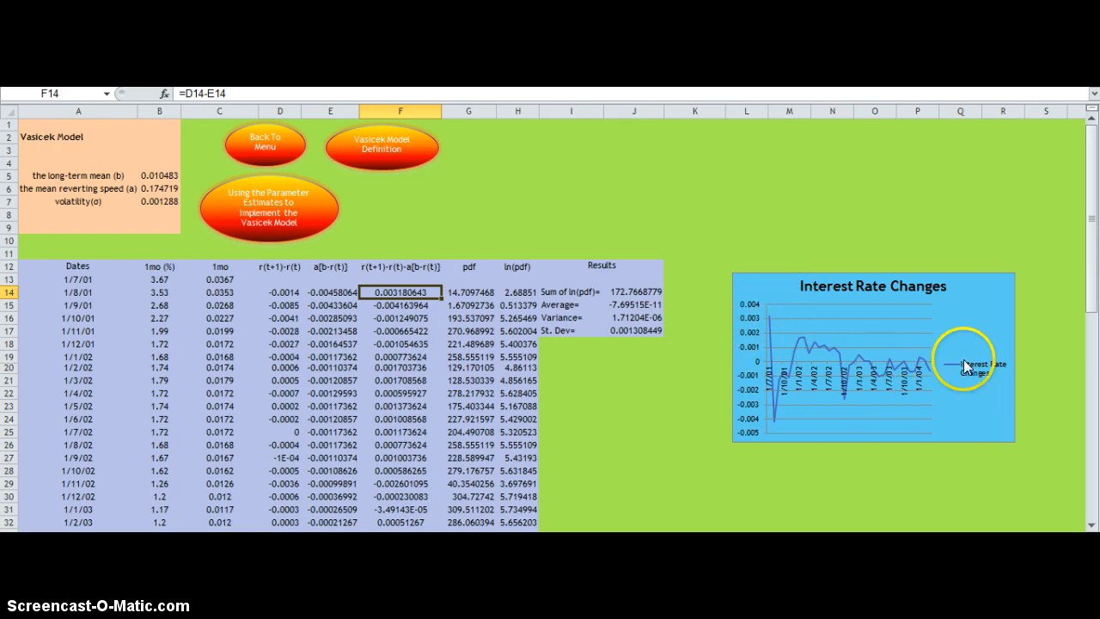
mouse_move(811, 378)
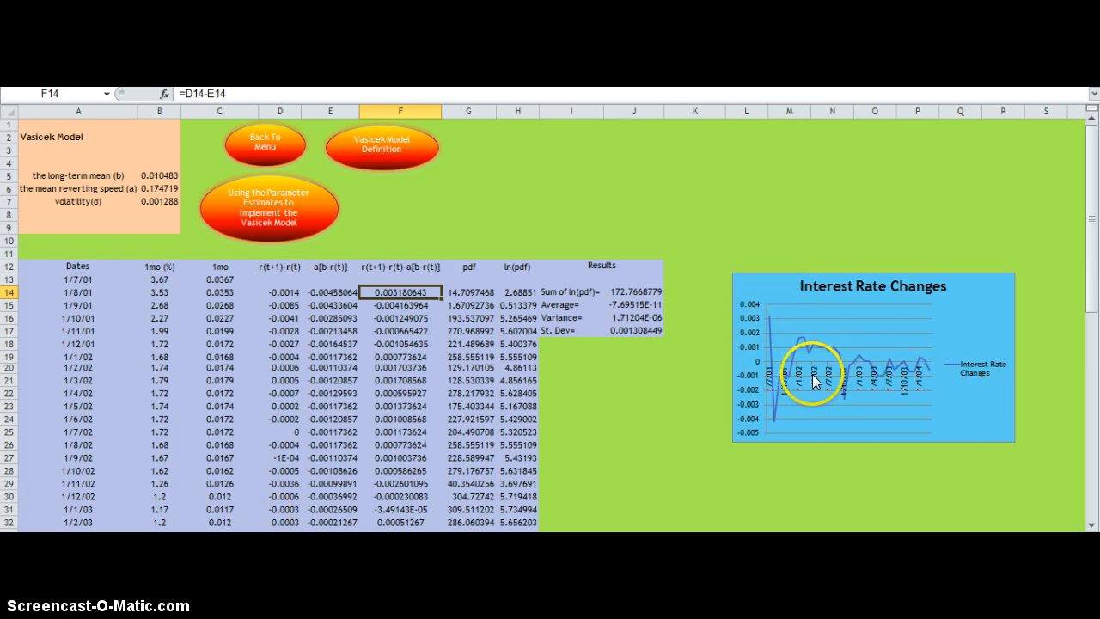